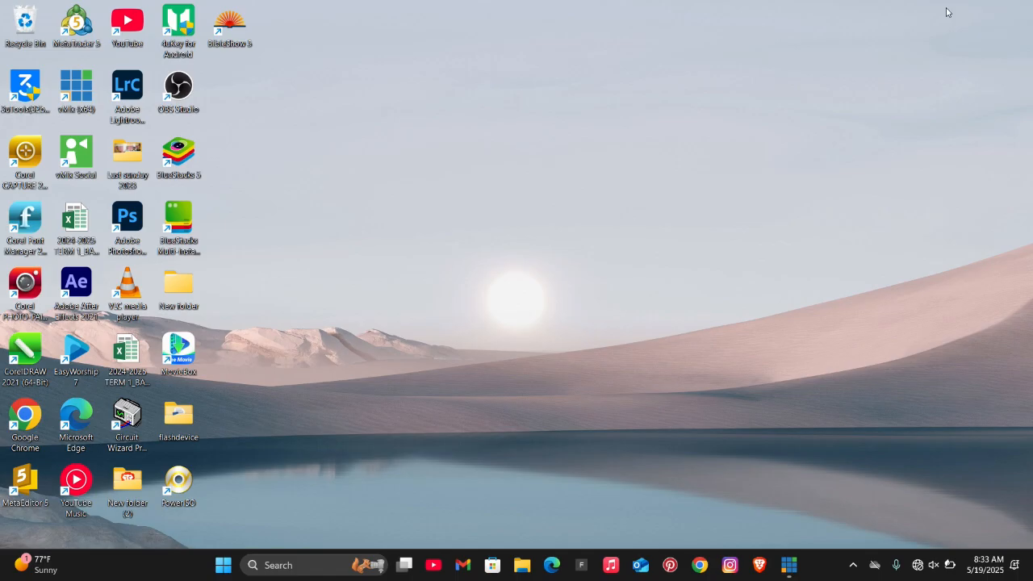
{"action": "mouse_move", "coordinate": [413, 121]}
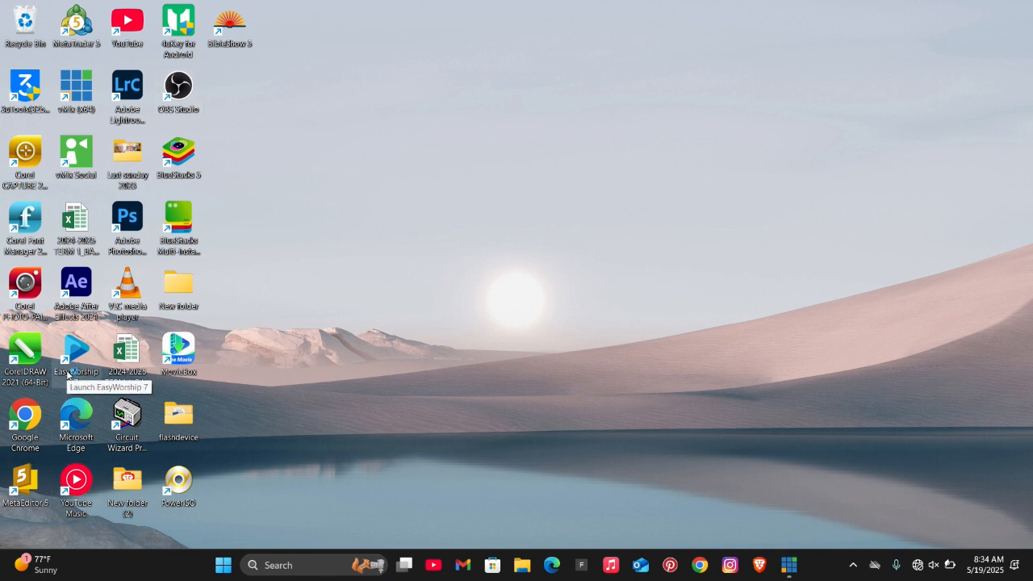
Launch EasyWorship 7, glance at the other open apps (OBS Studio, vMix), and return to it.
{"action": "double_click", "coordinate": [76, 348]}
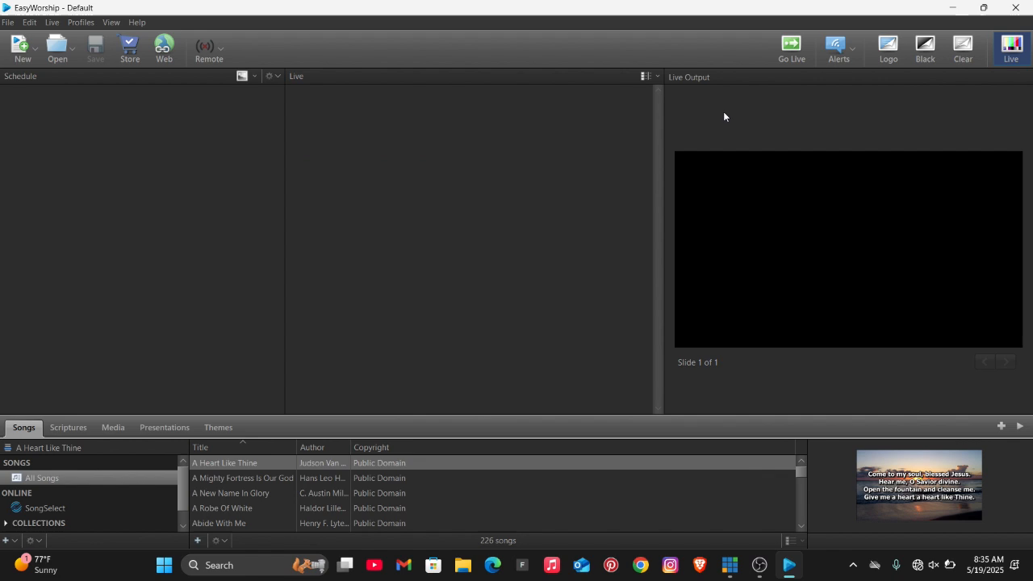
{"action": "key", "text": "alt+tab"}
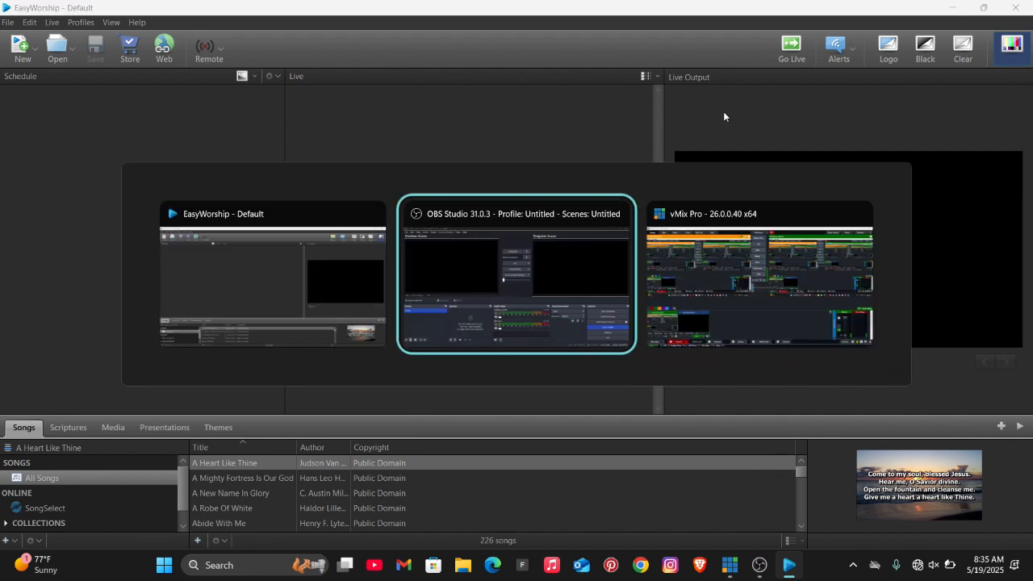
{"action": "left_click", "coordinate": [516, 274]}
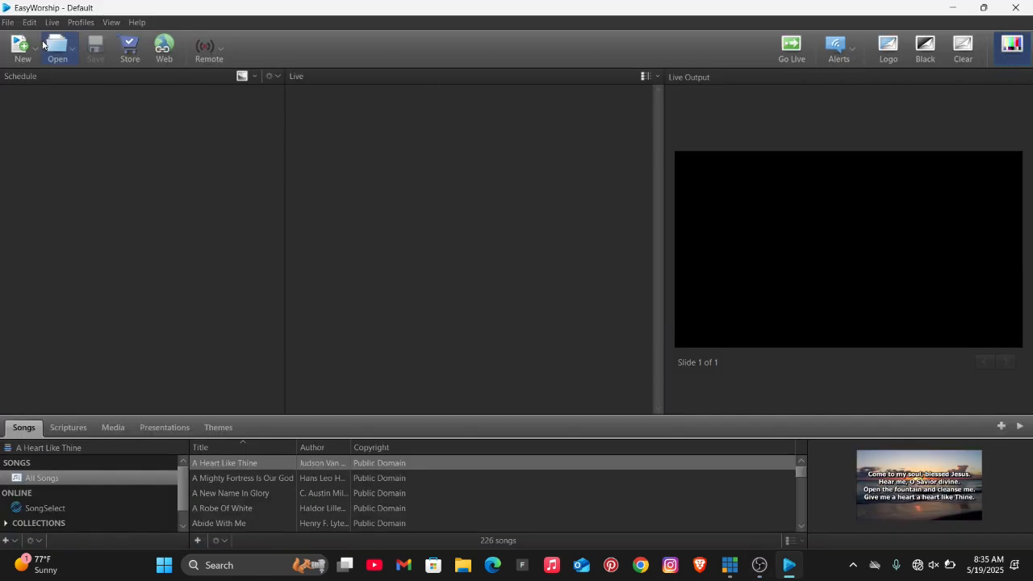
Set EasyWorship's Output Monitor option to NDI Stream.
{"action": "left_click", "coordinate": [29, 22]}
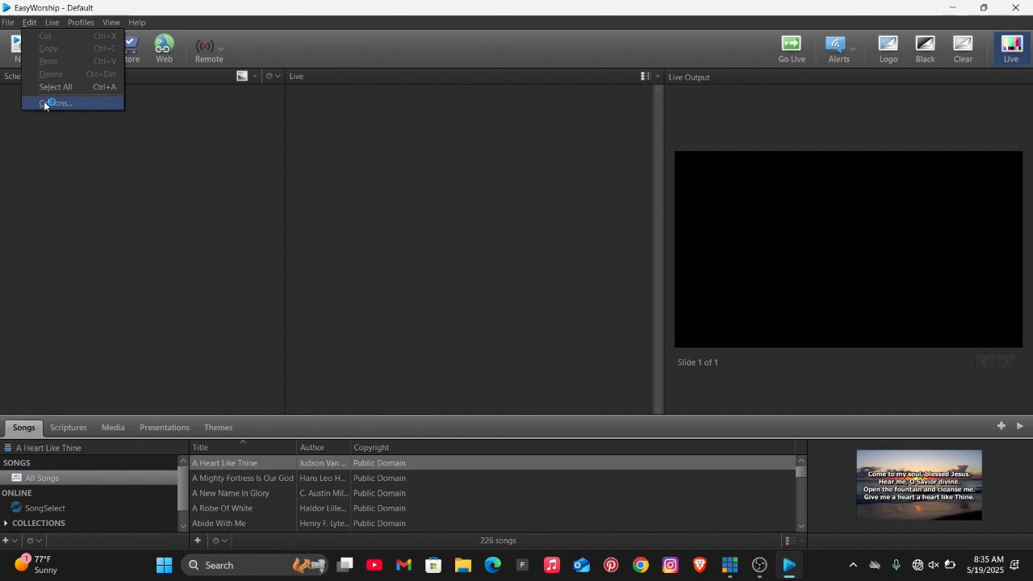
{"action": "left_click", "coordinate": [57, 102]}
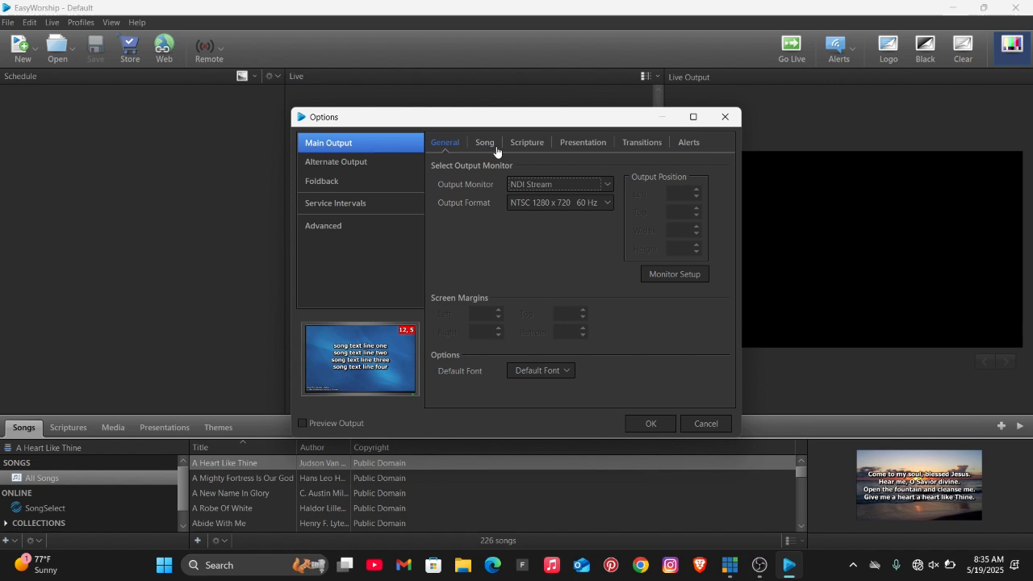
{"action": "left_click", "coordinate": [606, 183]}
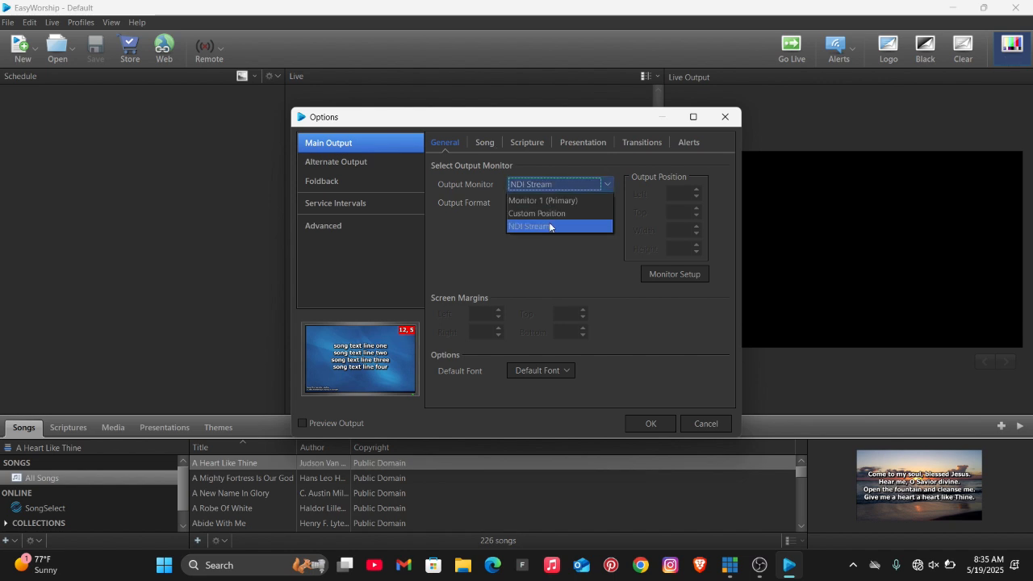
{"action": "left_click", "coordinate": [531, 226]}
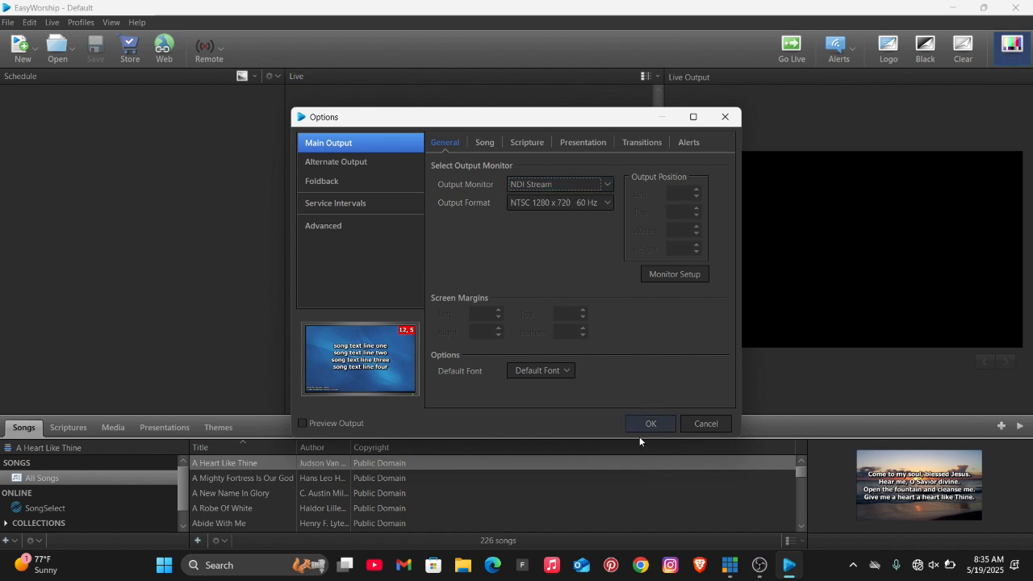
{"action": "left_click", "coordinate": [649, 422]}
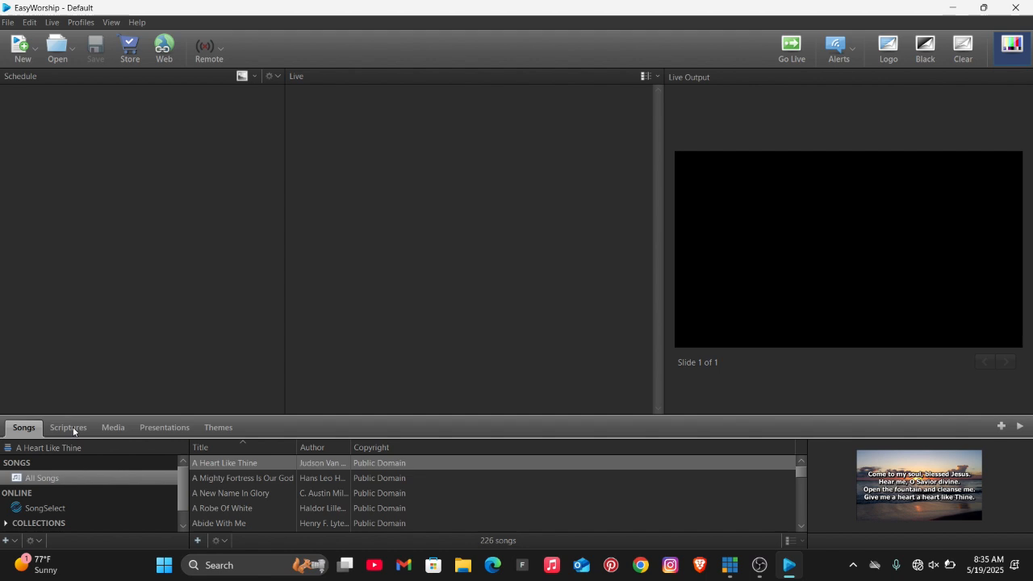
Load 'A Mighty Fortress Is Our God' and put Verse 1 live.
{"action": "left_click", "coordinate": [242, 477]}
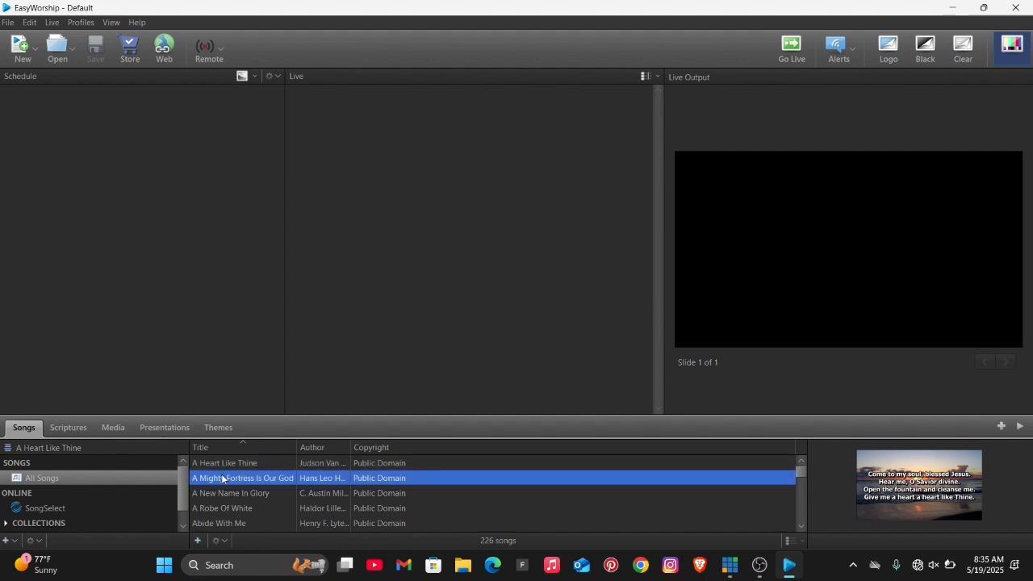
{"action": "double_click", "coordinate": [243, 477]}
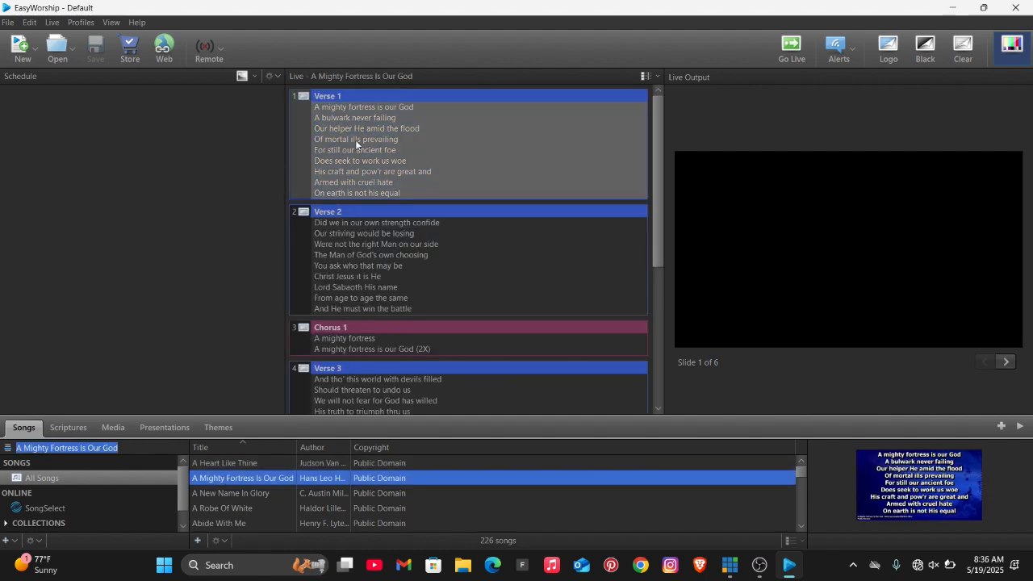
{"action": "left_click", "coordinate": [789, 564]}
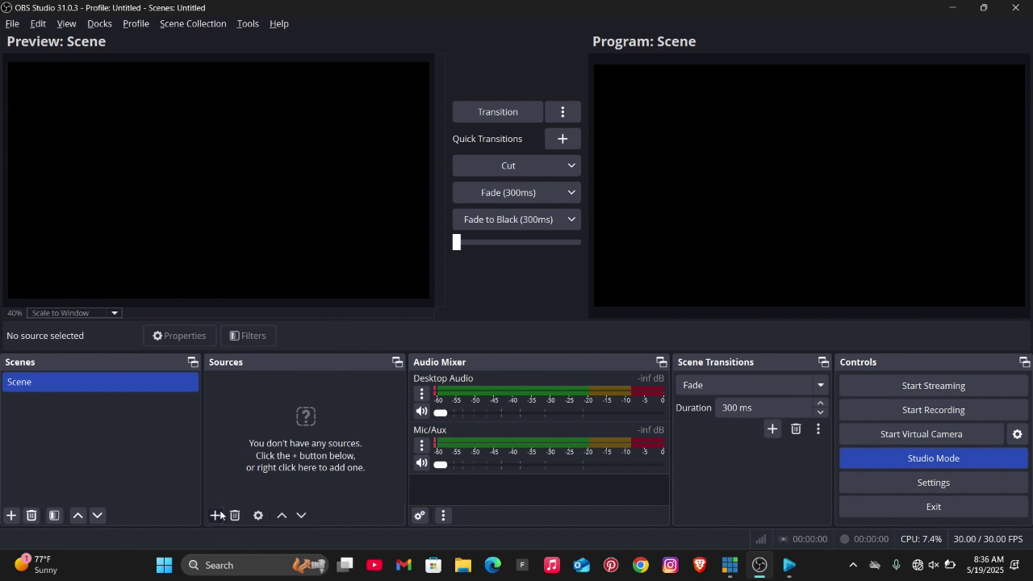
Start adding an NDI® Source from the Sources + menu.
{"action": "left_click", "coordinate": [217, 515]}
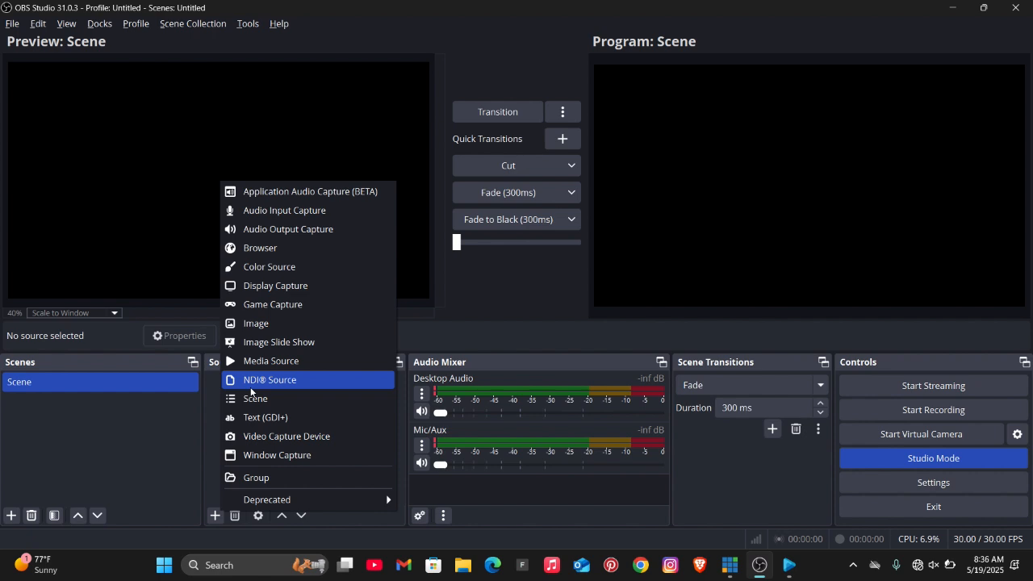
{"action": "left_click", "coordinate": [269, 379]}
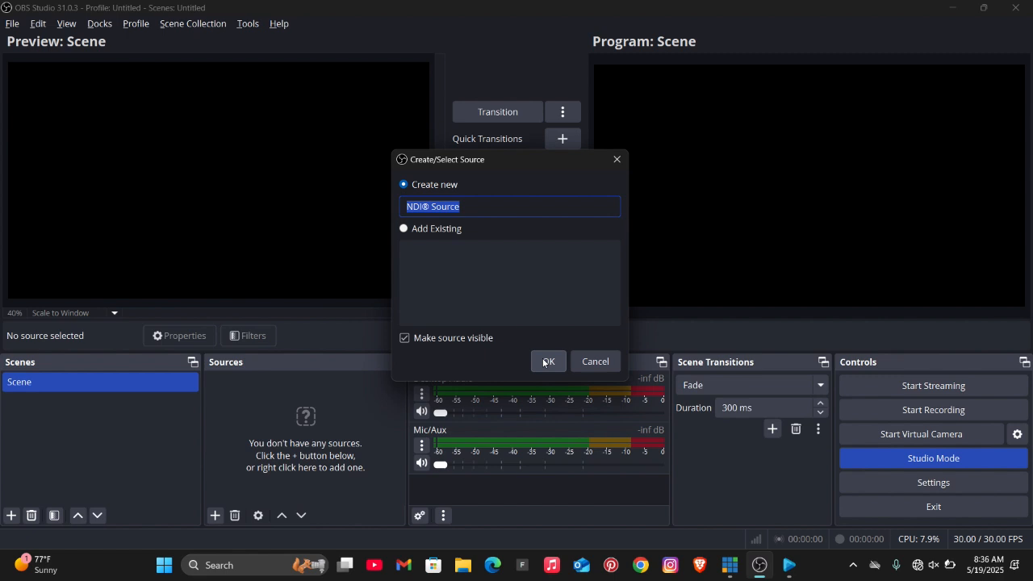
Create the NDI source receiving DESKTOP (EasyWorship Live) and stretch it to fill the canvas.
{"action": "left_click", "coordinate": [547, 360]}
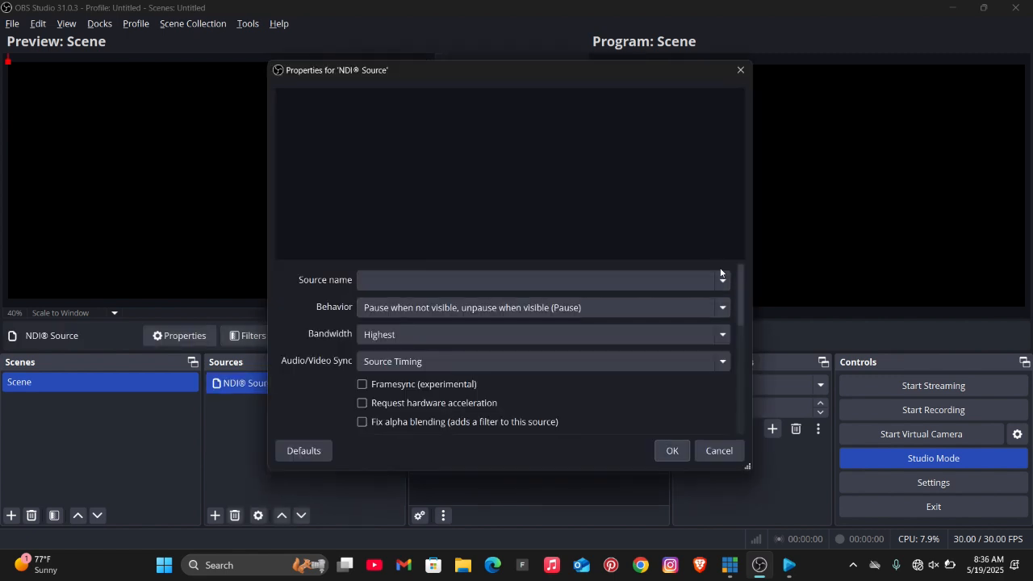
{"action": "left_click", "coordinate": [721, 280]}
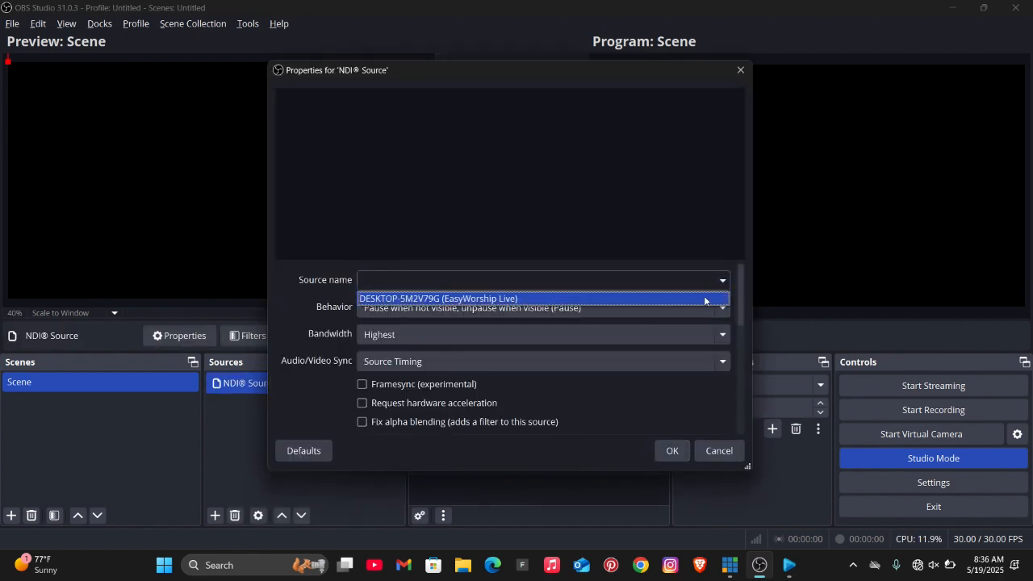
{"action": "left_click", "coordinate": [540, 298]}
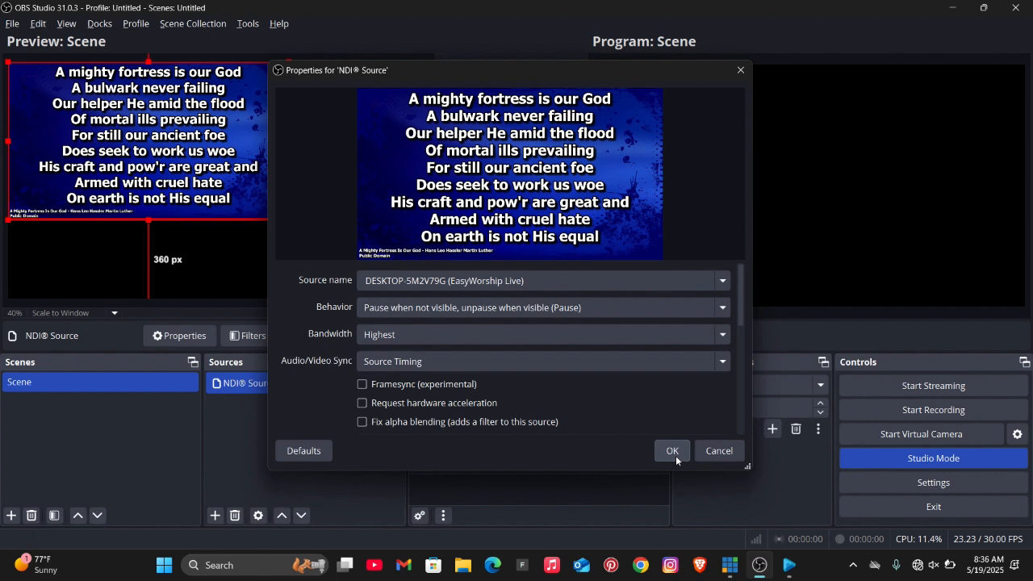
{"action": "left_click", "coordinate": [671, 450]}
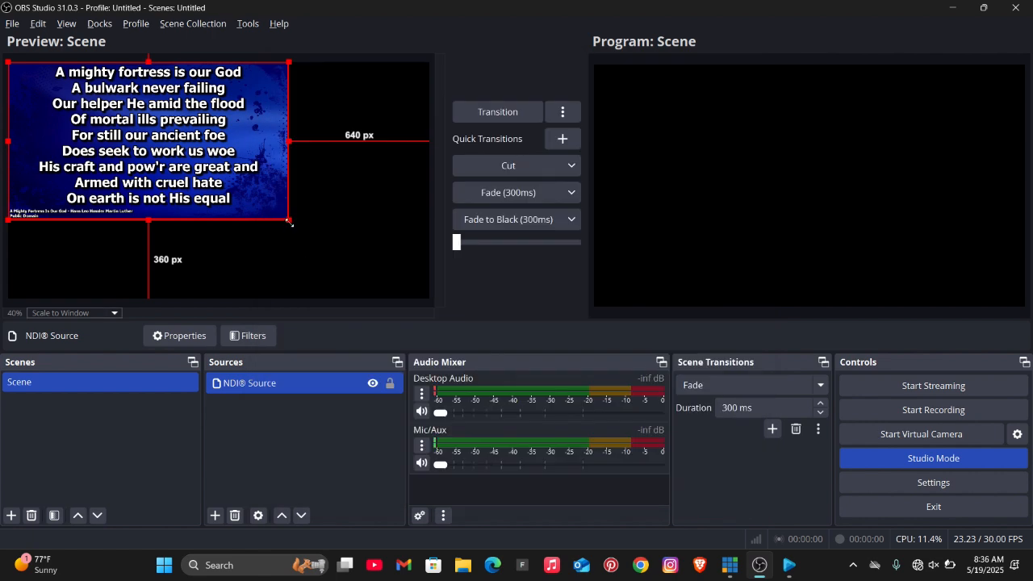
{"action": "left_click_drag", "start_coordinate": [288, 222], "coordinate": [430, 300]}
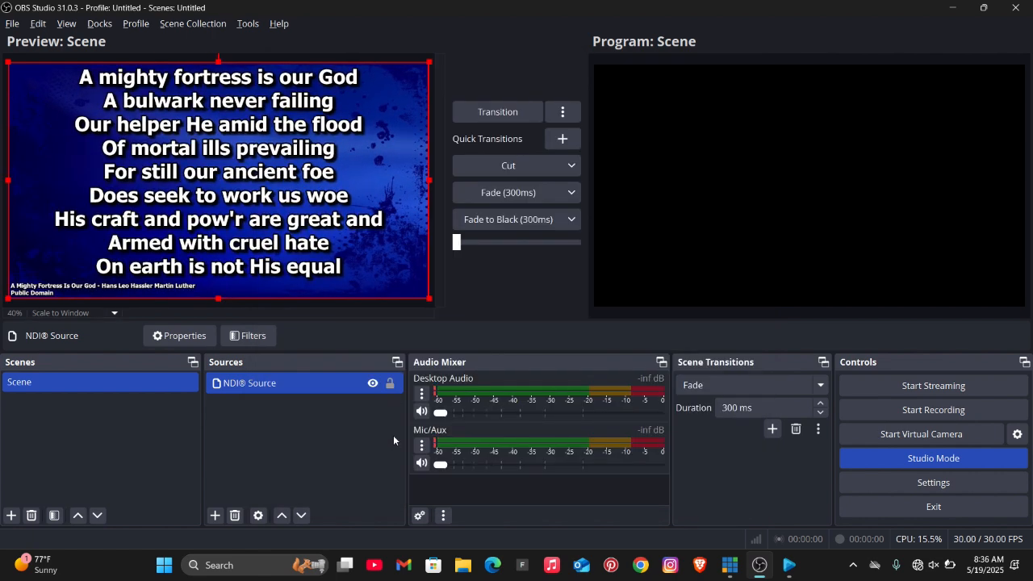